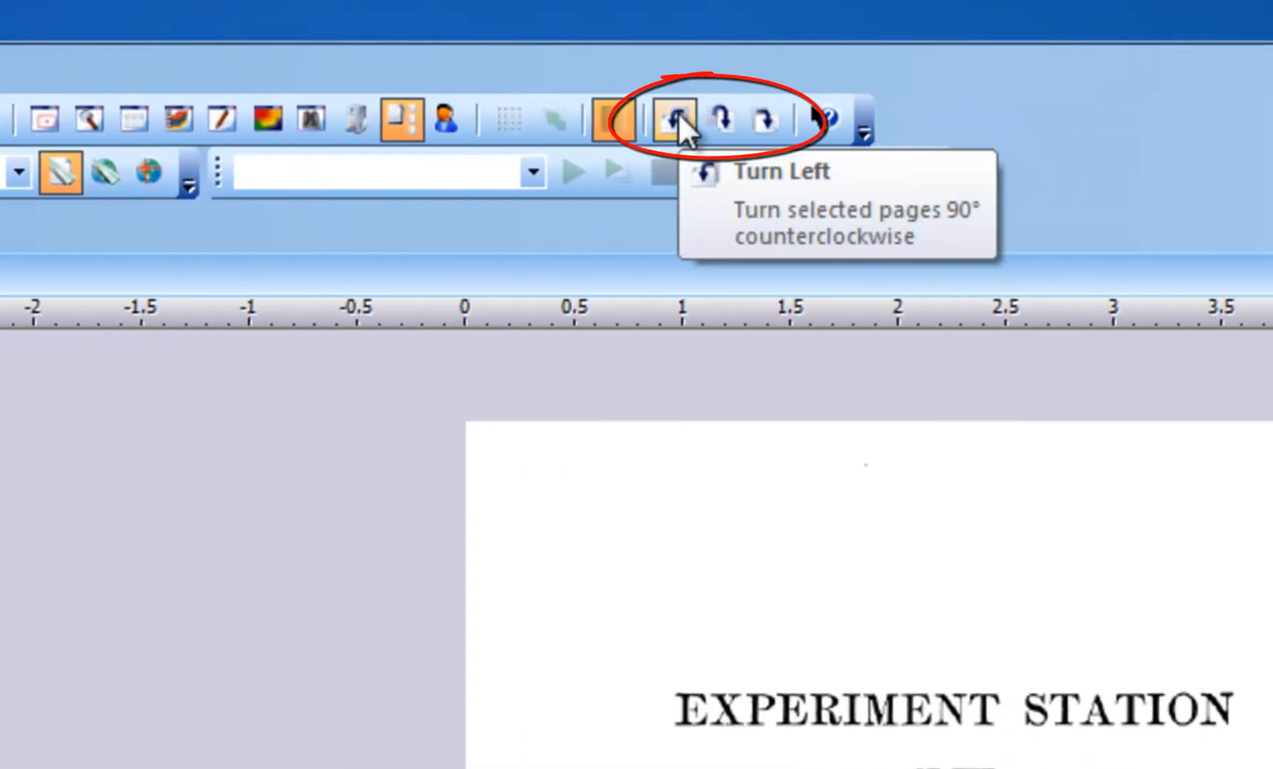
pyautogui.moveTo(764, 122)
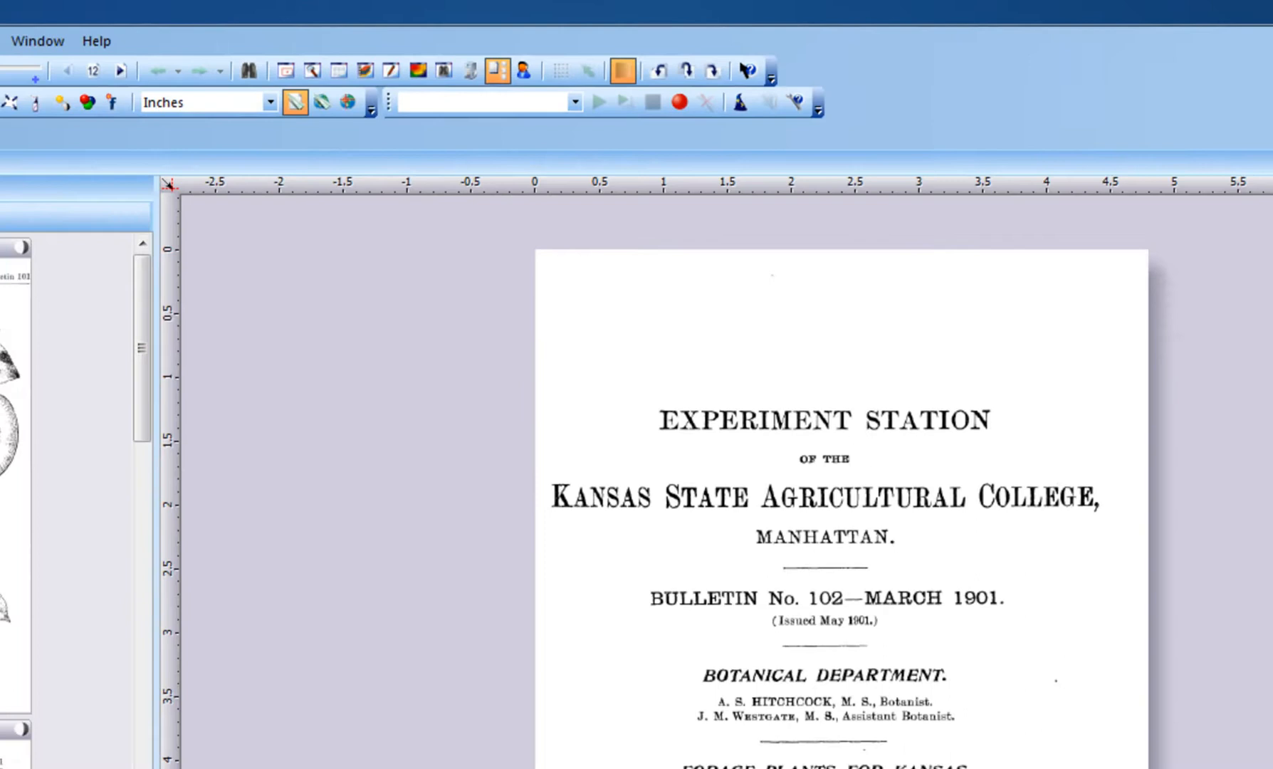
# - Dismiss the Turn Pages dialog unused, then open the Page Orientation dialog from the Page menu
pyautogui.click(139, 28)
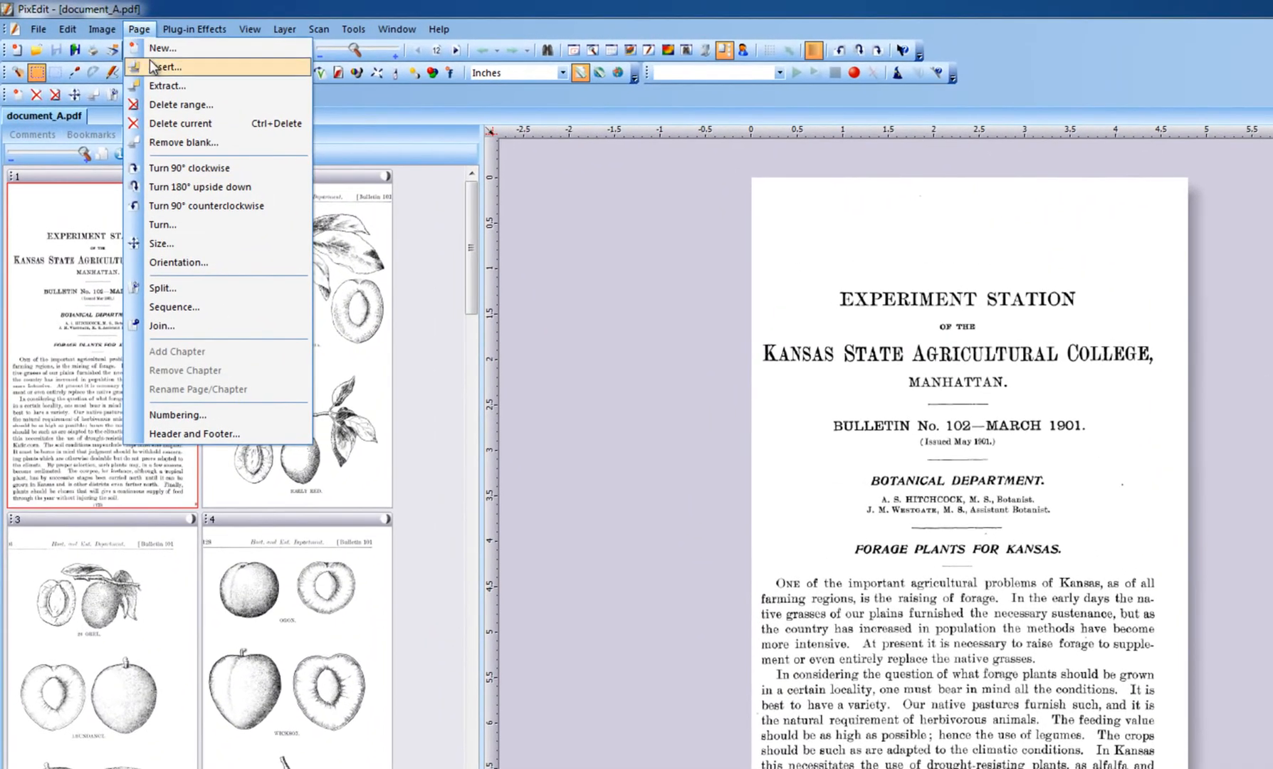
pyautogui.click(162, 224)
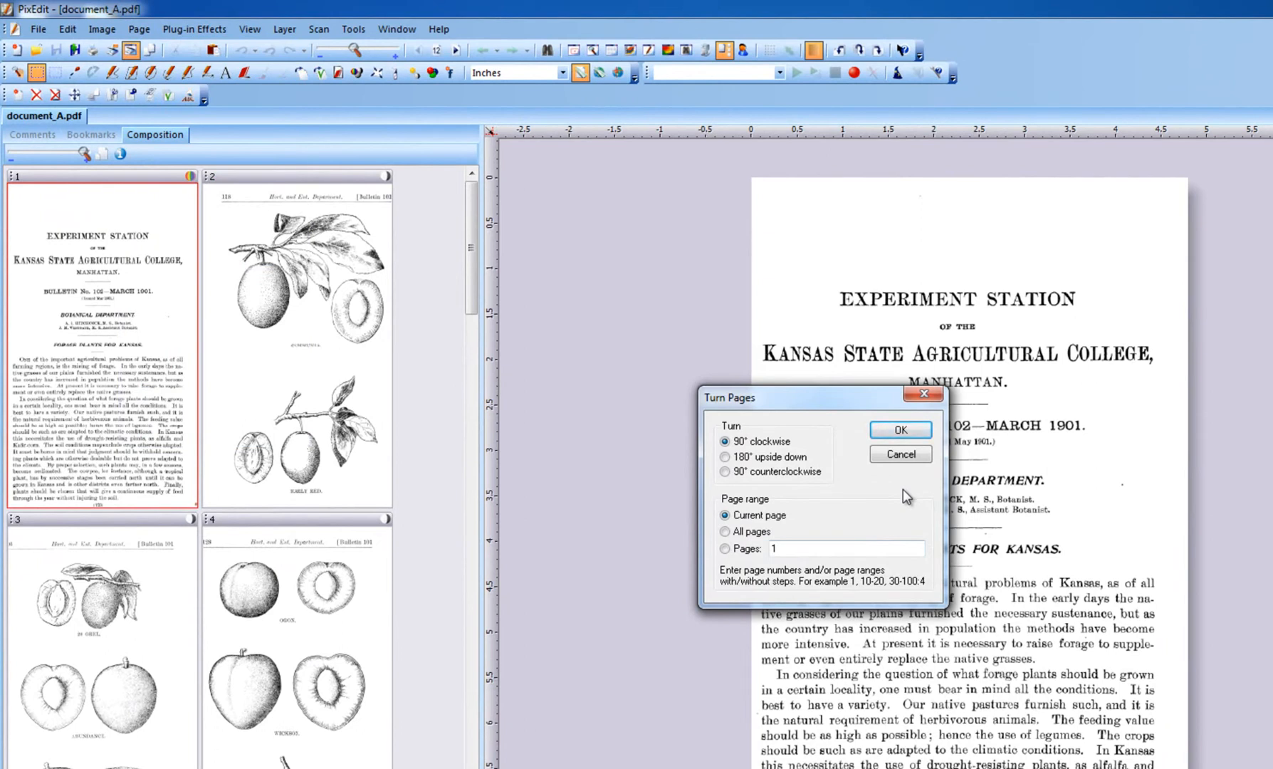
pyautogui.click(900, 455)
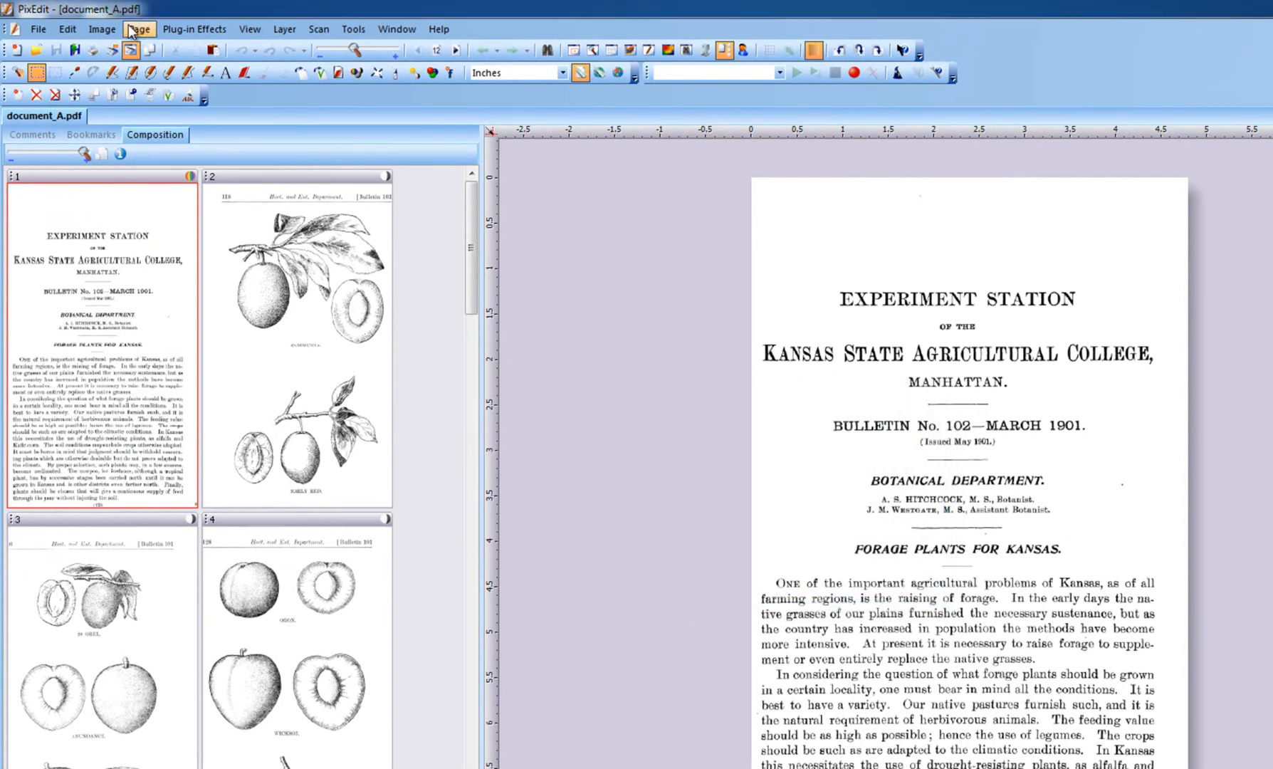
pyautogui.click(138, 29)
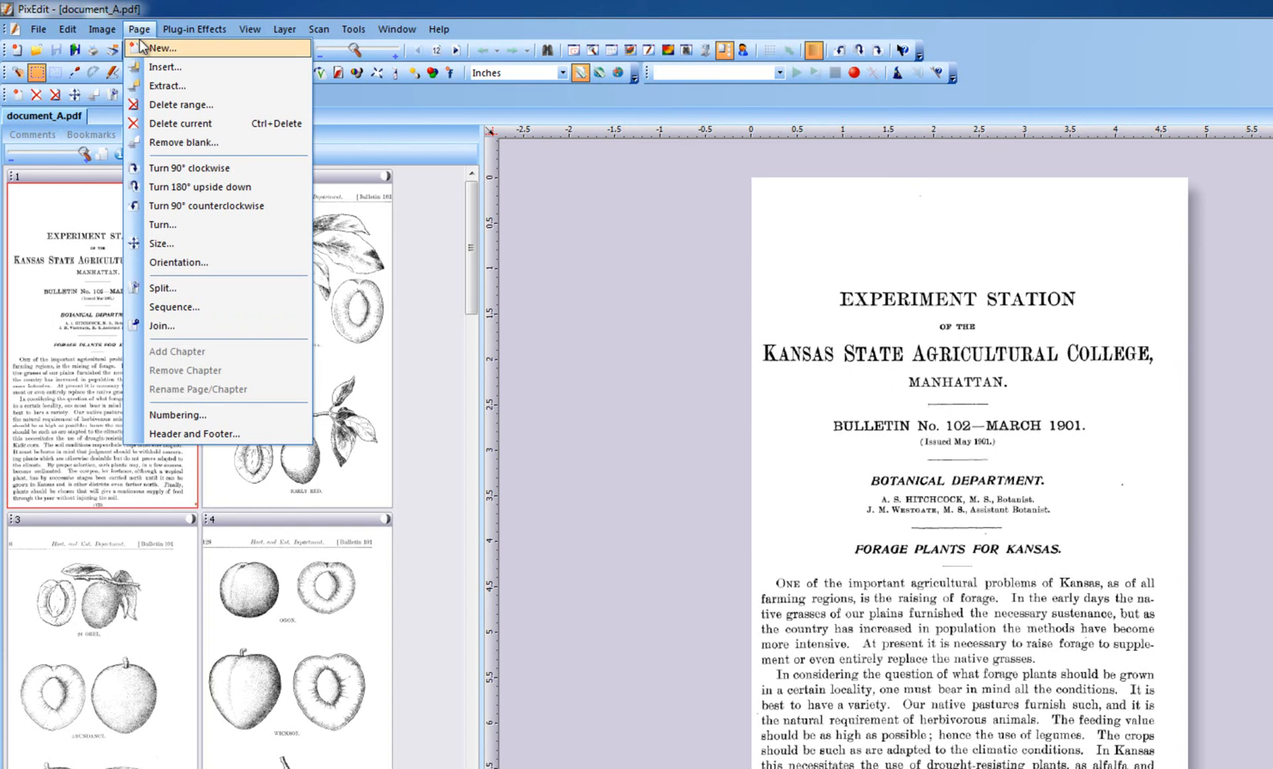
pyautogui.click(178, 261)
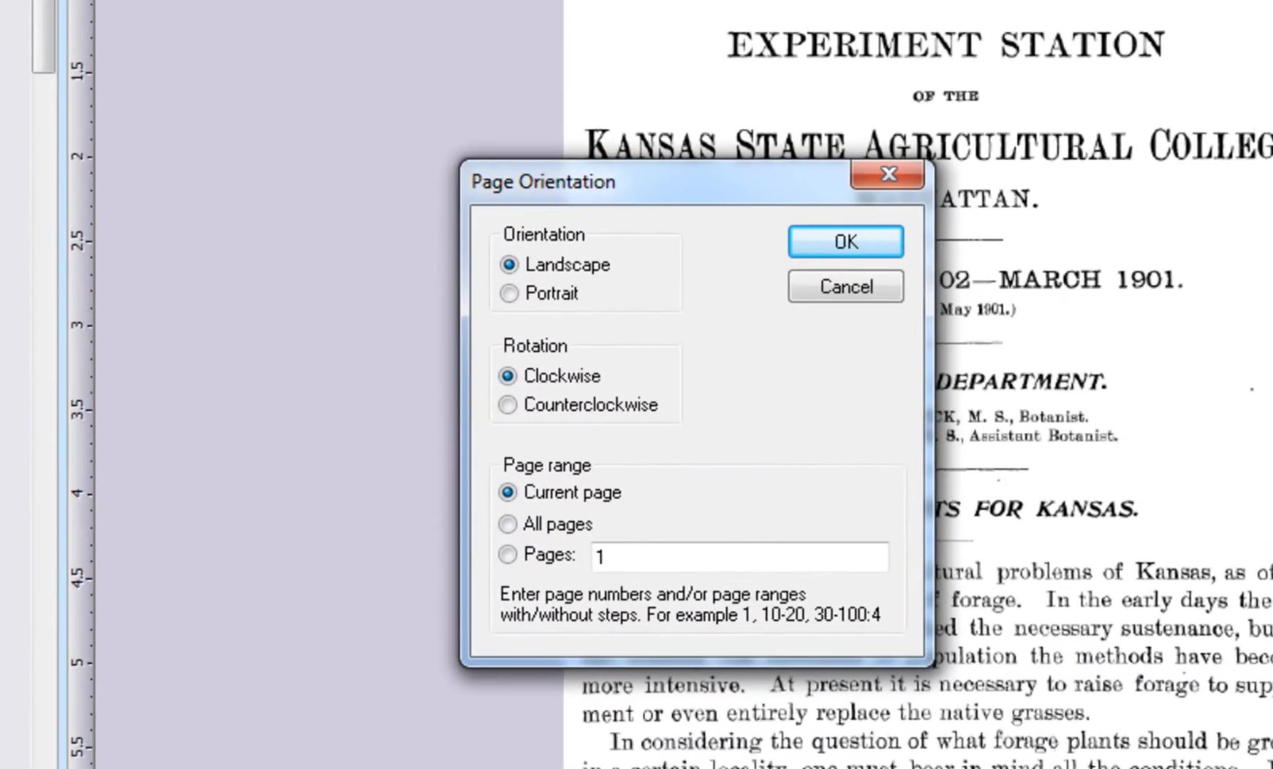